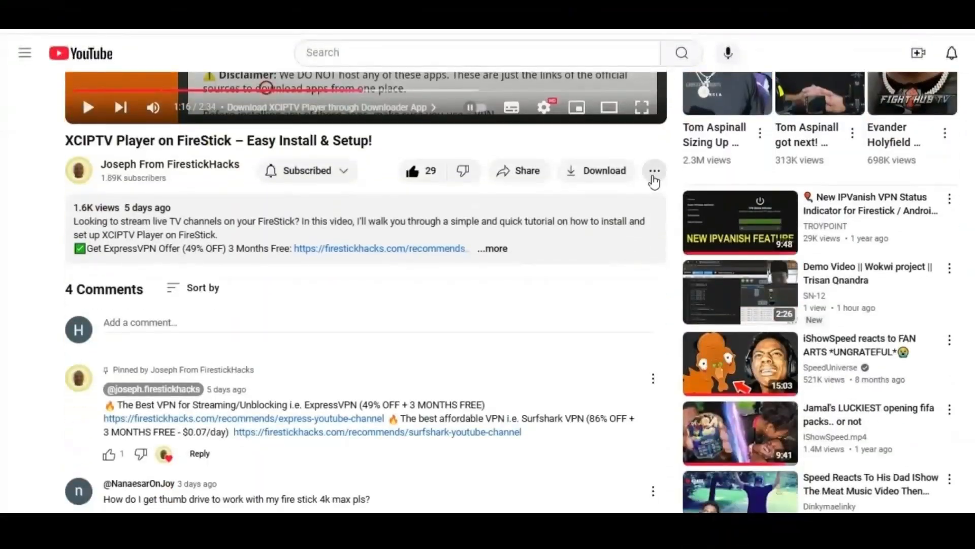
Open the creator's Super Thanks dialog from the video's More menu.
left_click(655, 170)
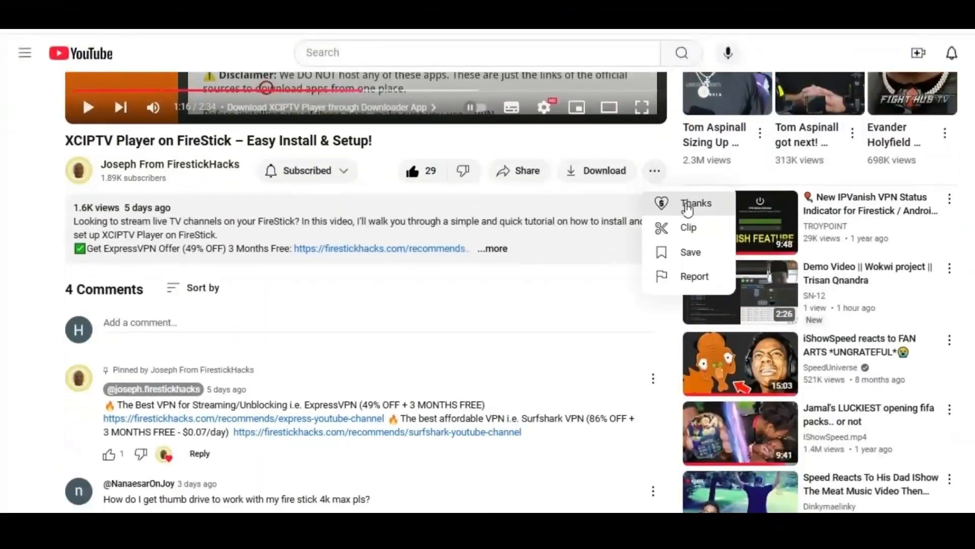
left_click(696, 203)
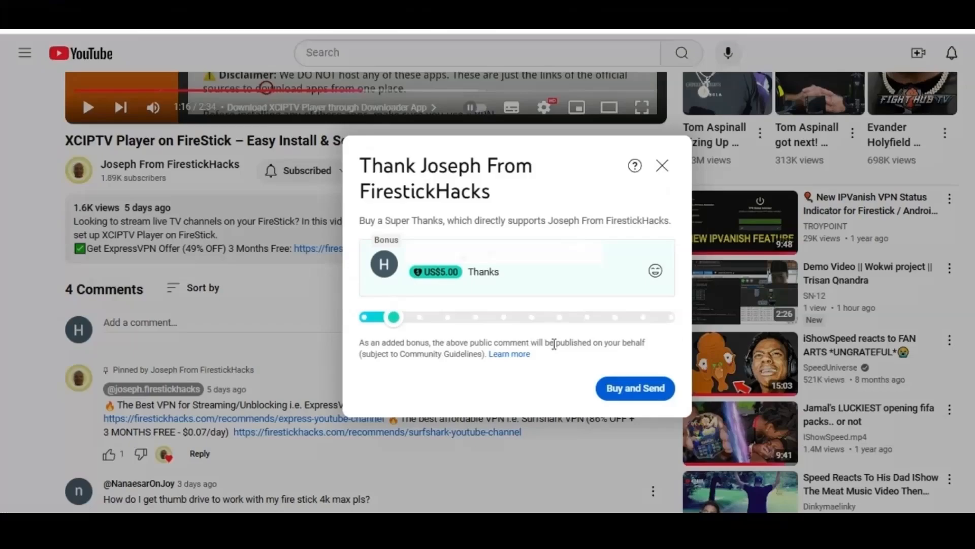
left_click(635, 388)
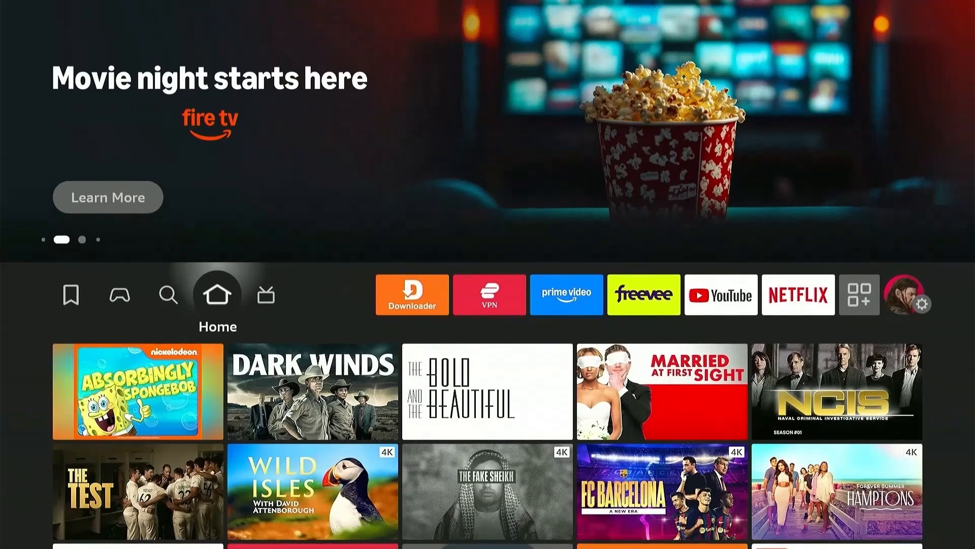
Search Fire TV for 7plus and open its Appstore listing.
left_click(169, 296)
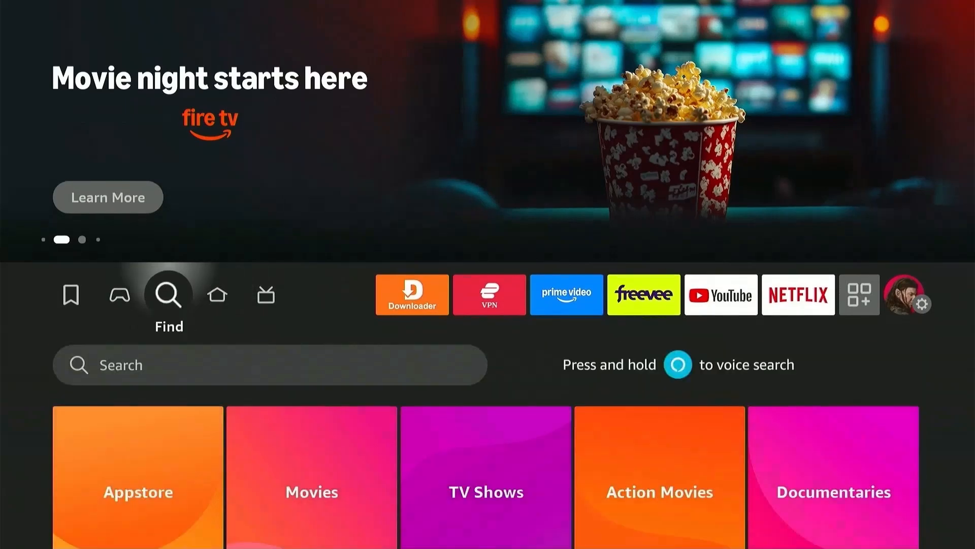
left_click(169, 294)
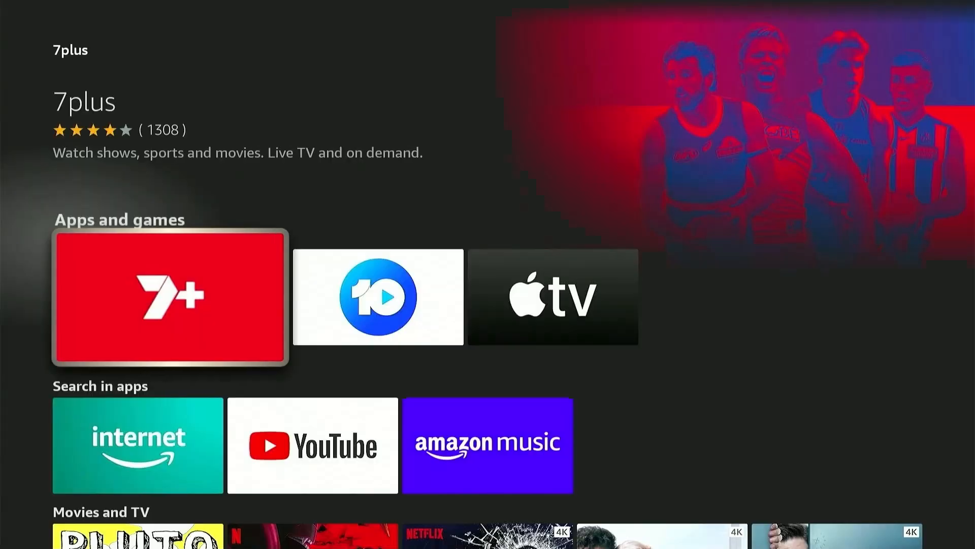
left_click(169, 300)
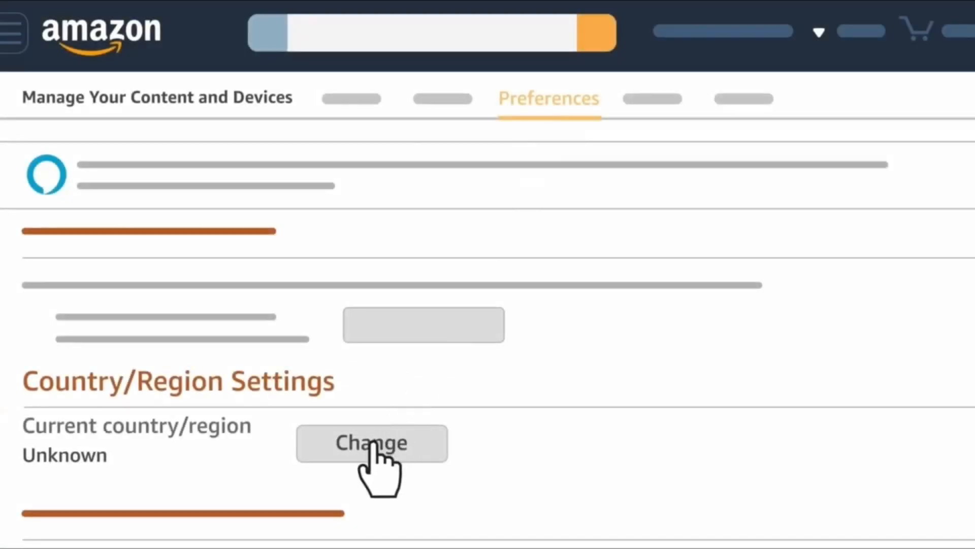
Change the Amazon account country/region, install 7plus, and return home.
left_click(371, 443)
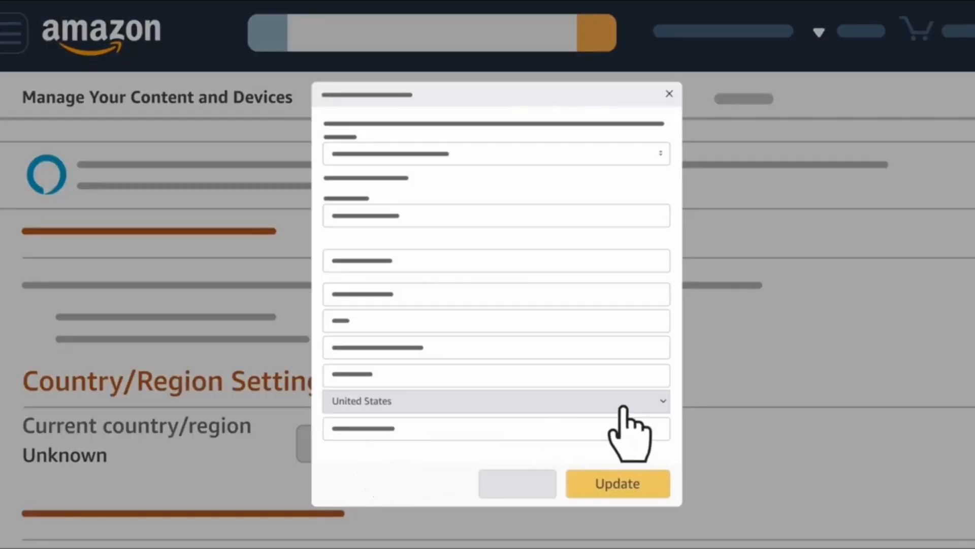
left_click(496, 402)
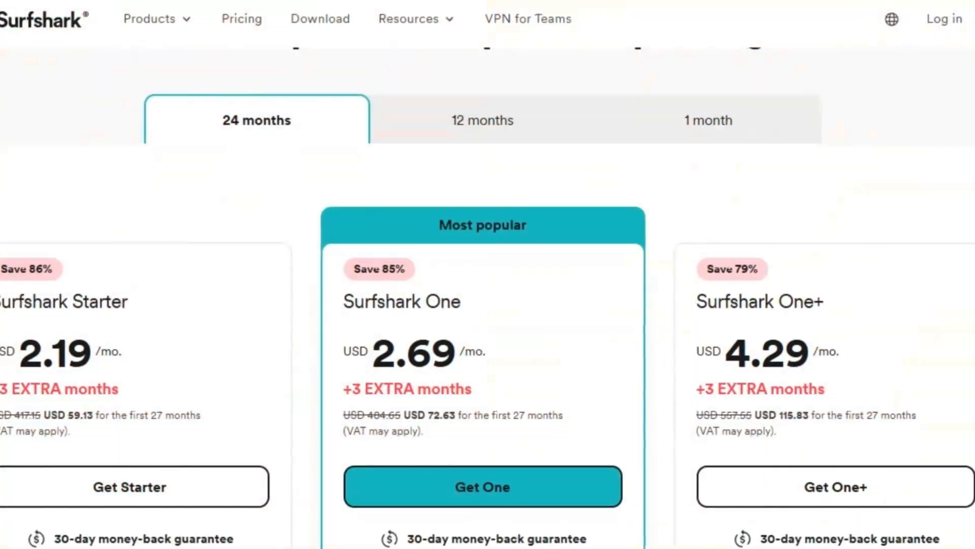
scroll("down", 3)
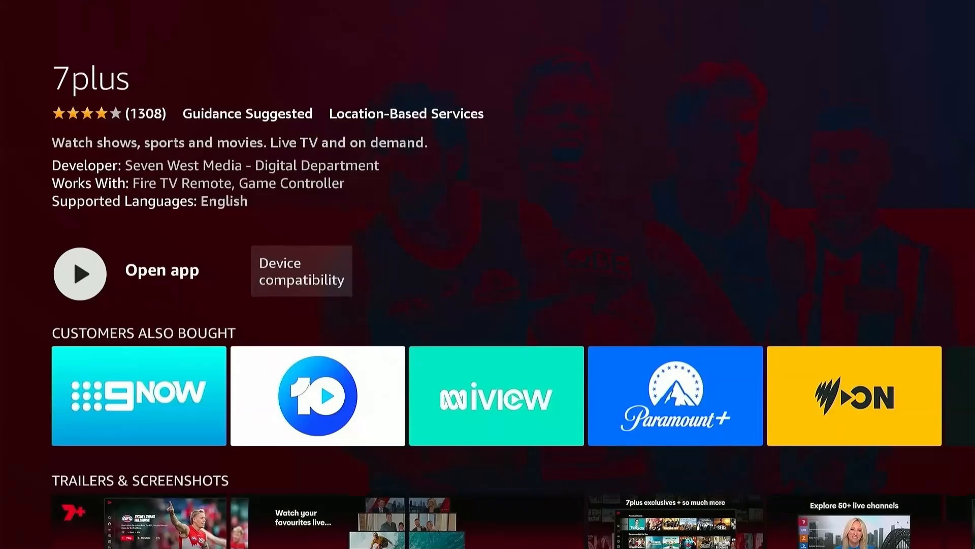
left_click(161, 270)
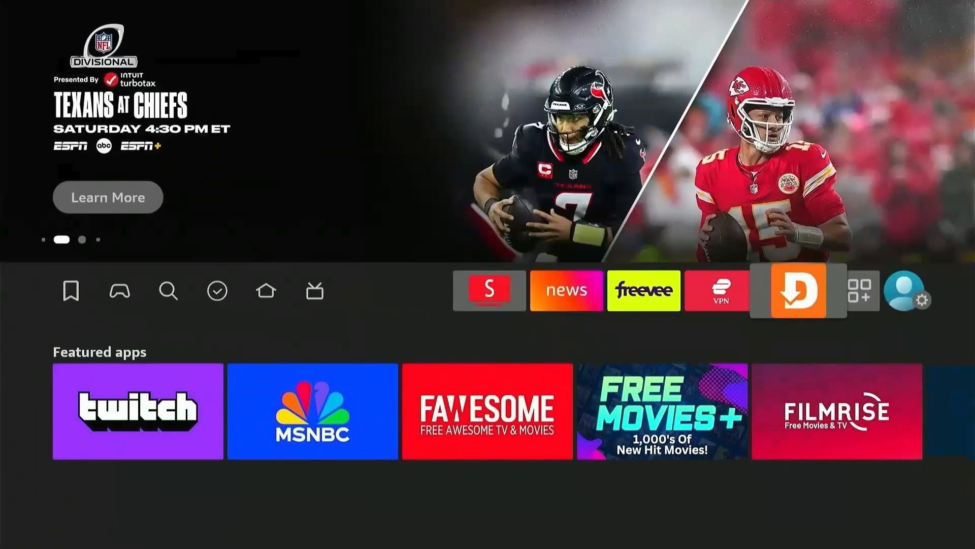
Use Downloader to fetch the 7plus XAPK from the FireStickHacks downloads page.
left_click(169, 291)
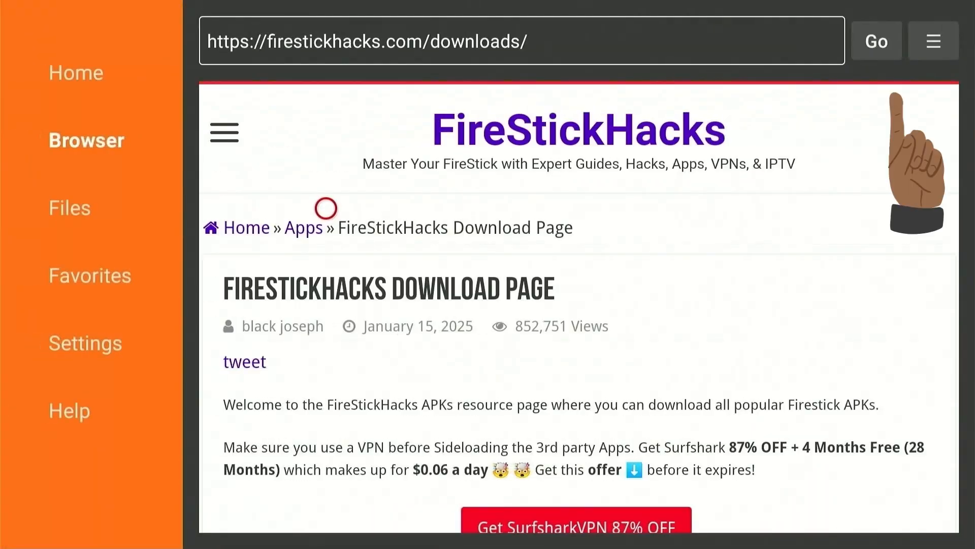
scroll("down", 3)
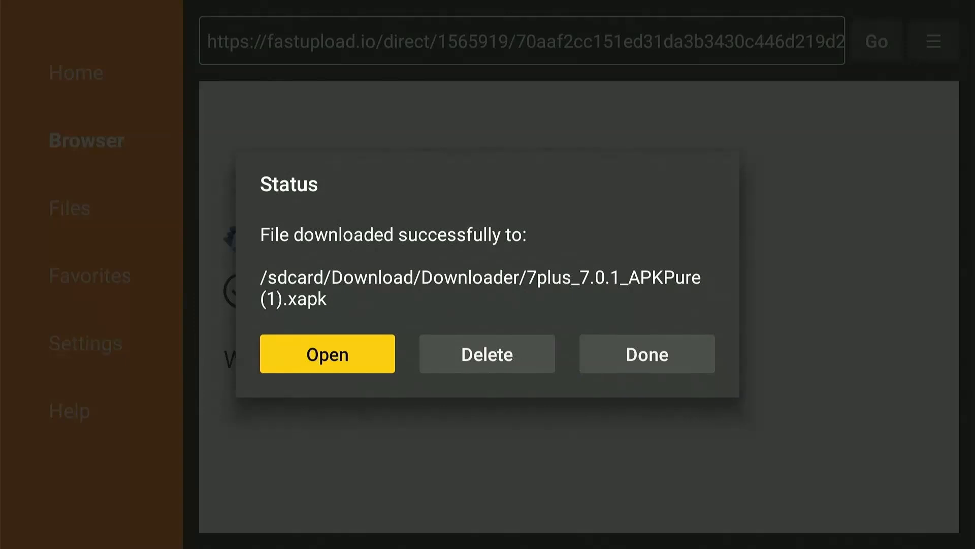
left_click(326, 354)
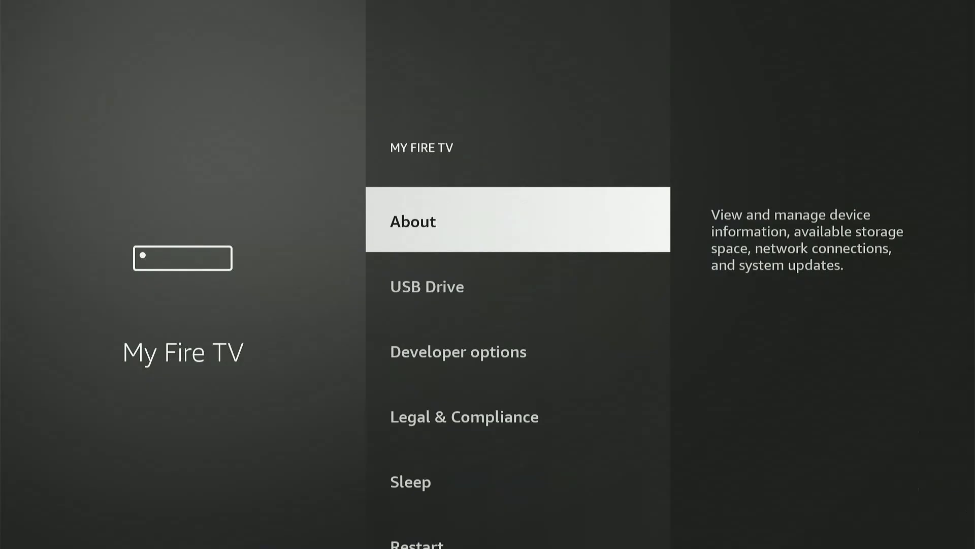
Exit My Fire TV settings to the home screen showing X-plore File Manager.
left_click(459, 352)
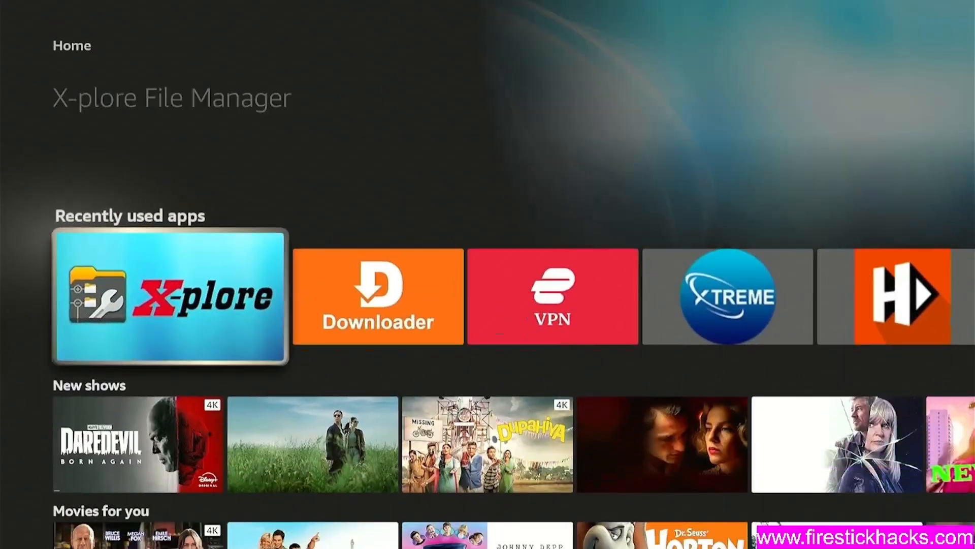
Install 7plus_7.0.1_APKPure.xapk from X-plore's Download folder as a split APK.
left_click(170, 298)
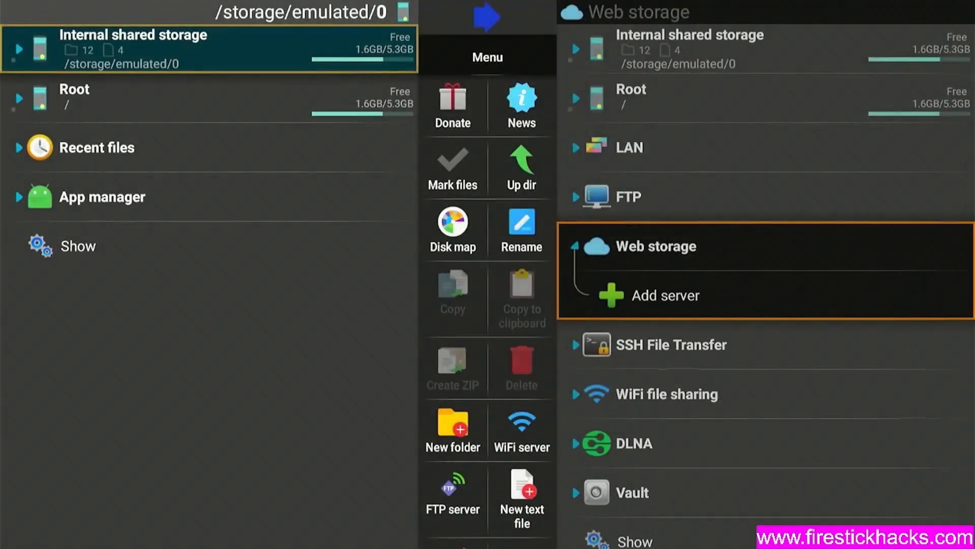
left_click(134, 50)
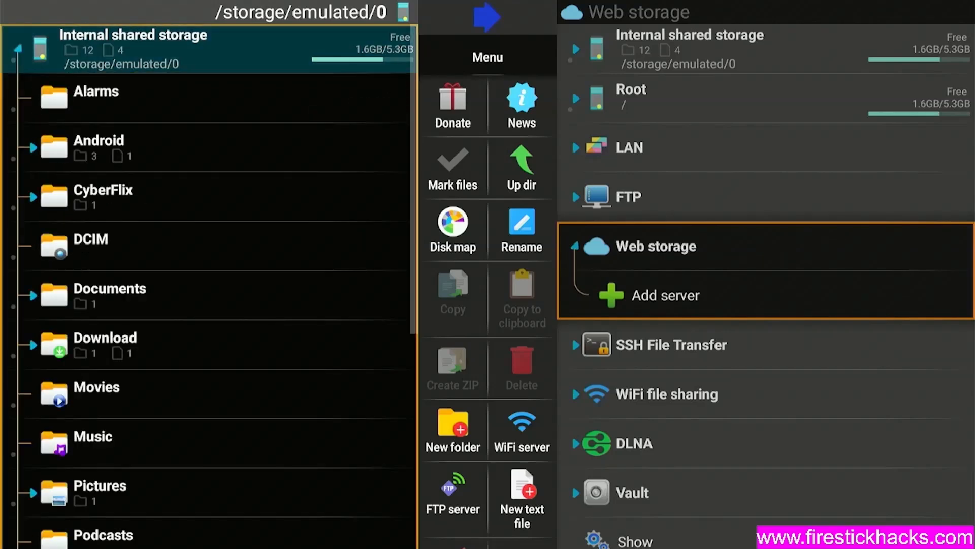
left_click(101, 246)
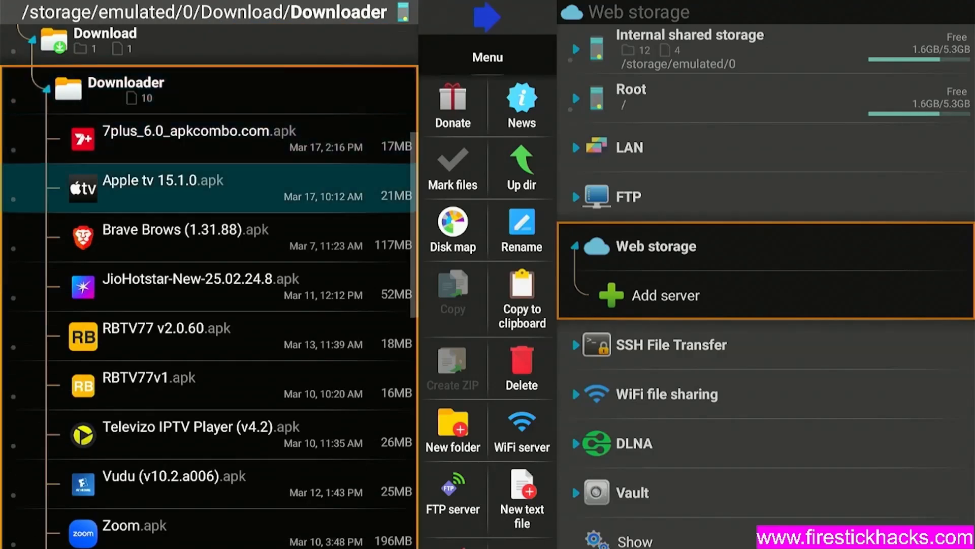
left_click(193, 434)
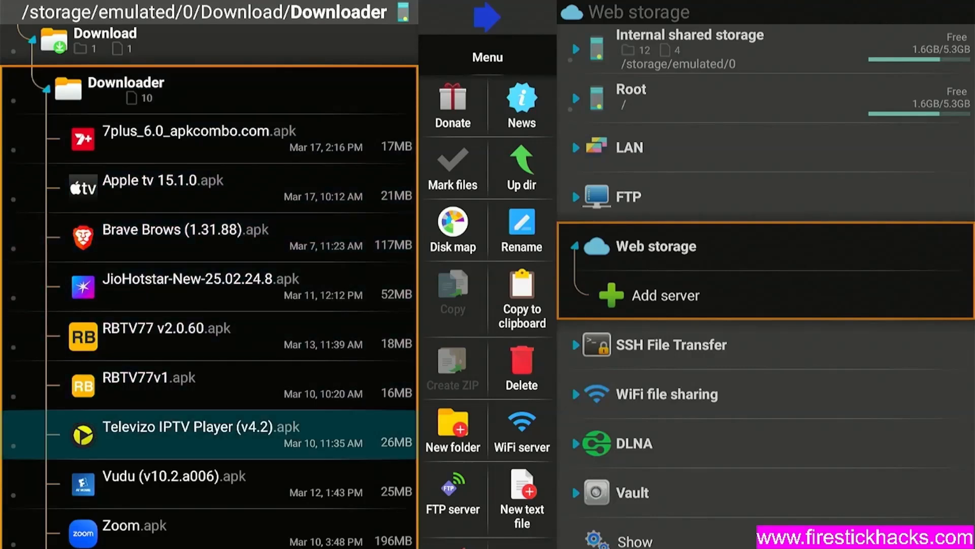
scroll("down", 3)
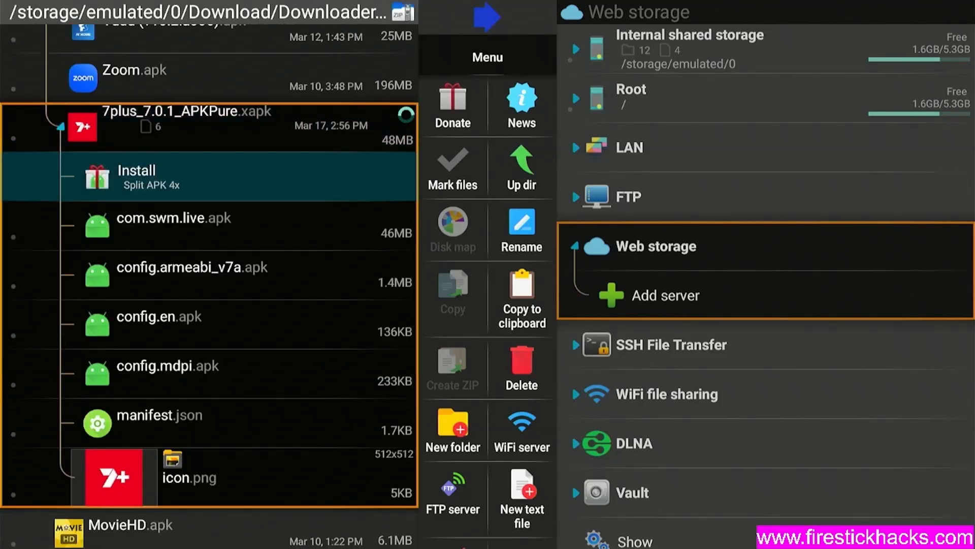
left_click(136, 176)
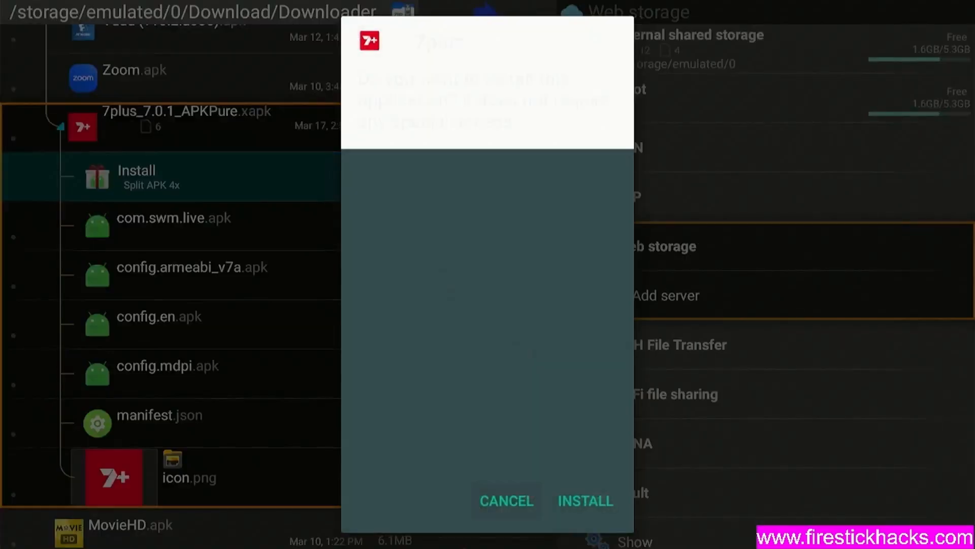
left_click(505, 500)
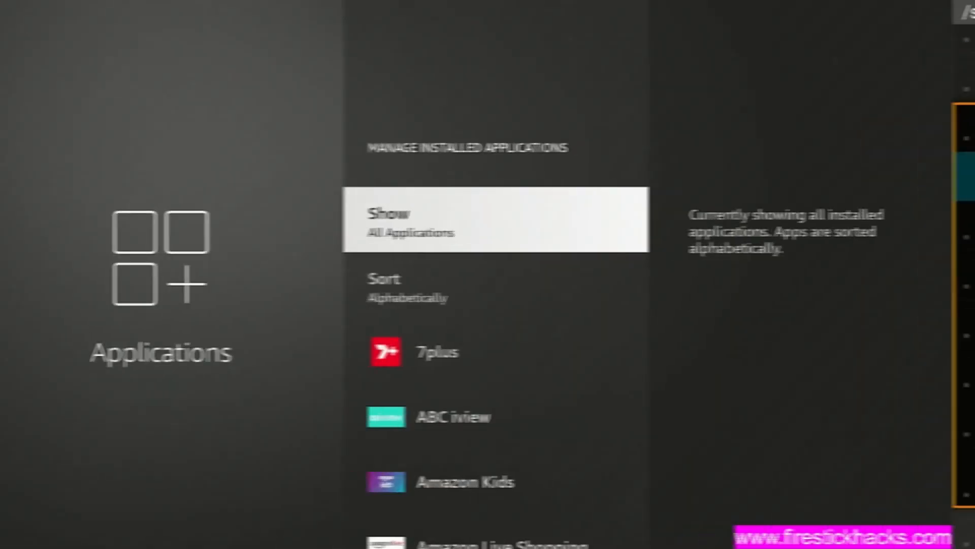
Launch 7plus from Manage Installed Applications.
left_click(436, 352)
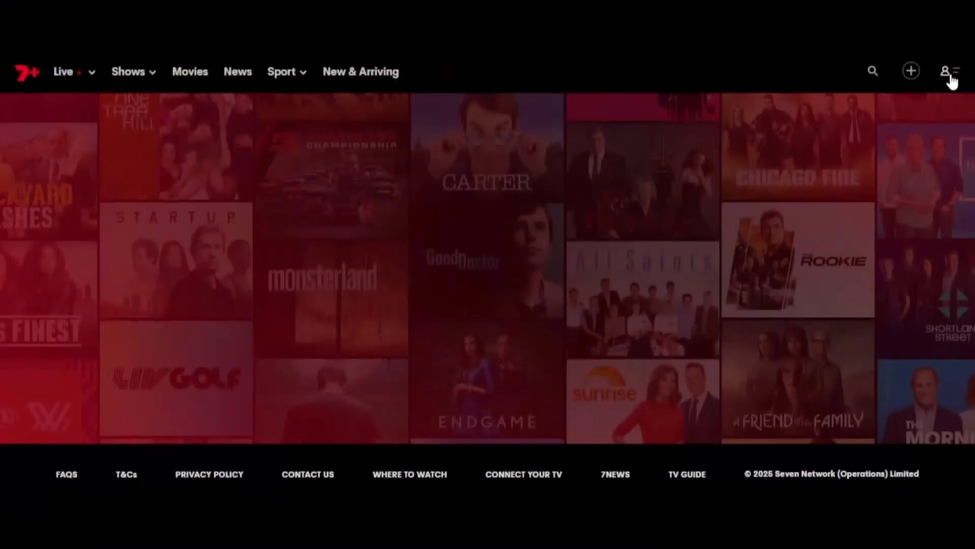
Choose Register from the 7plus account menu at the top right.
left_click(950, 71)
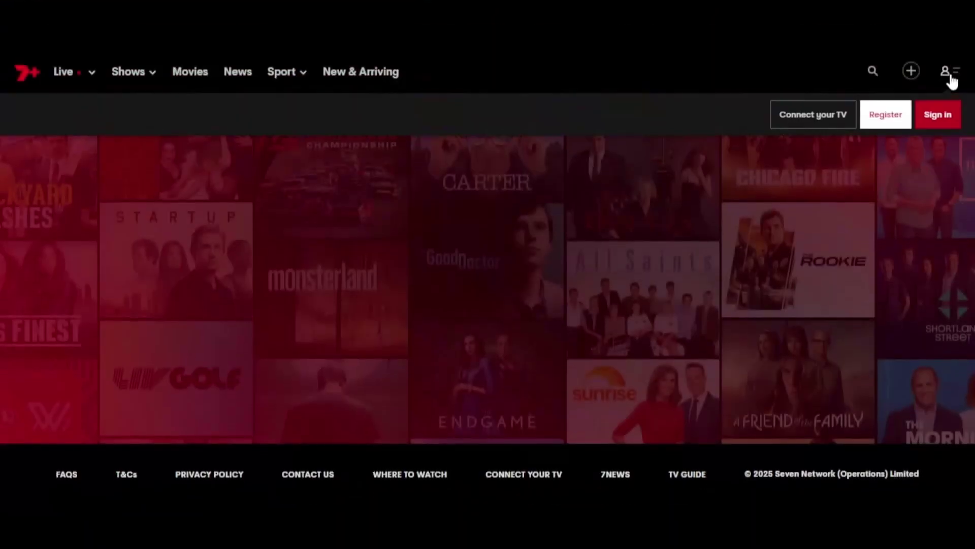
left_click(885, 114)
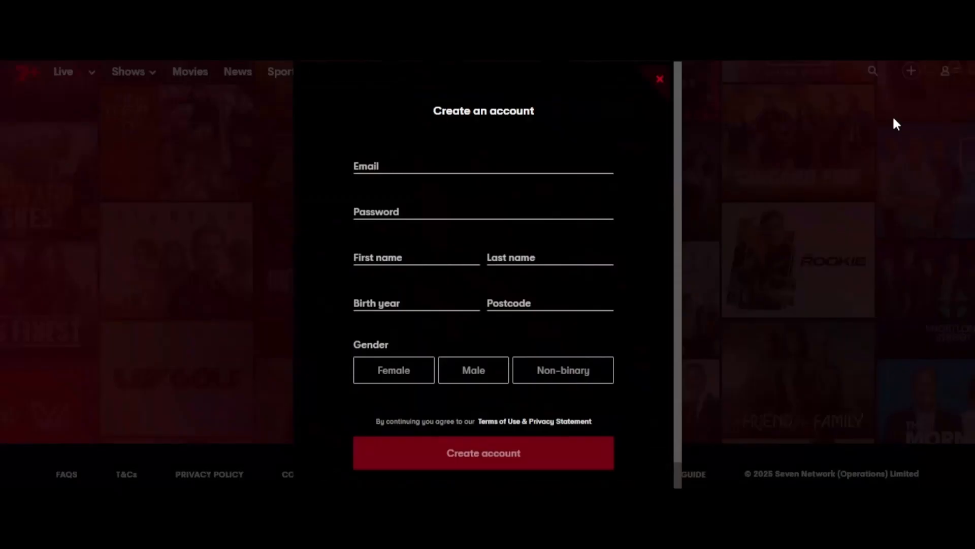
mouse_move(550, 234)
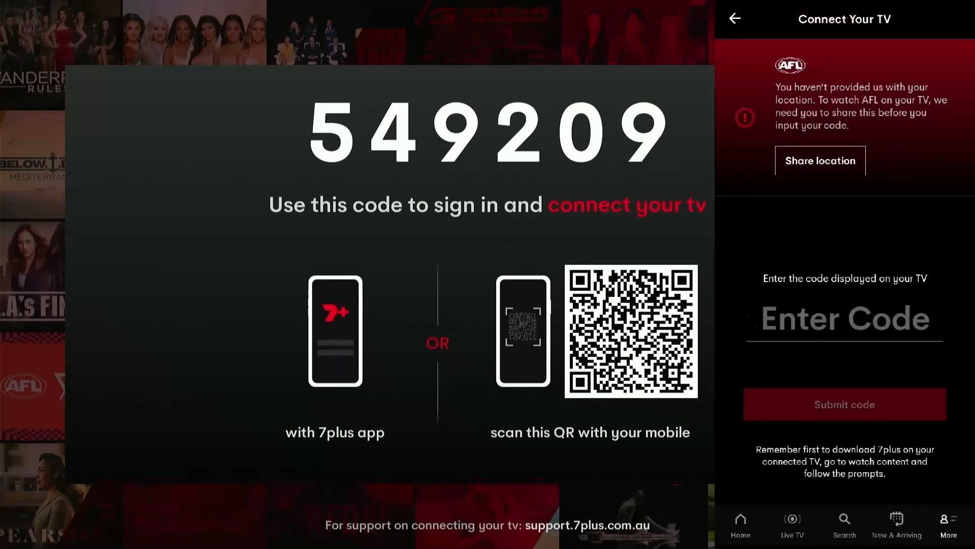
Enter TV code 549209 on the 7plus Connect Your TV page.
type("5492")
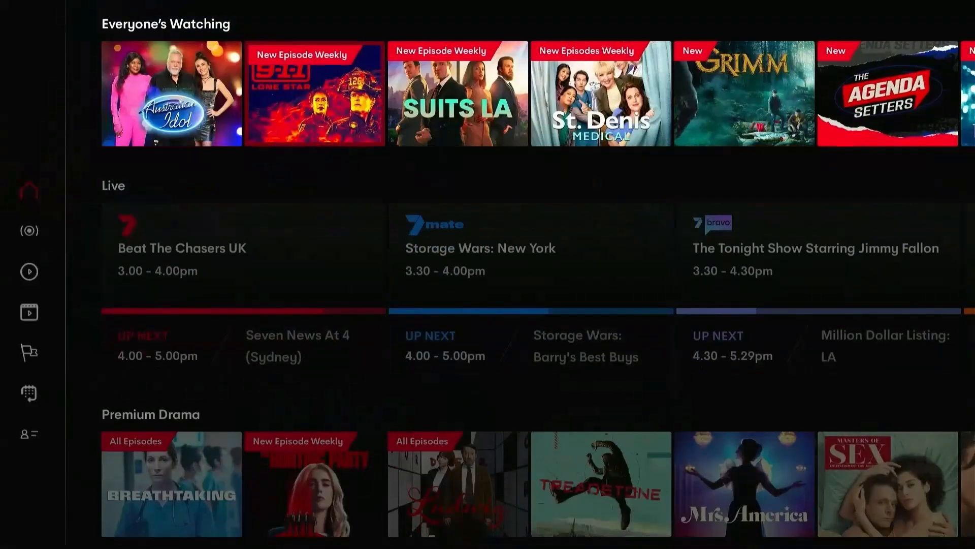
Scroll past Trending Today, Featured Shows, Reality and Action to Happily Divorced and Hot in Cleveland.
scroll("right", 3)
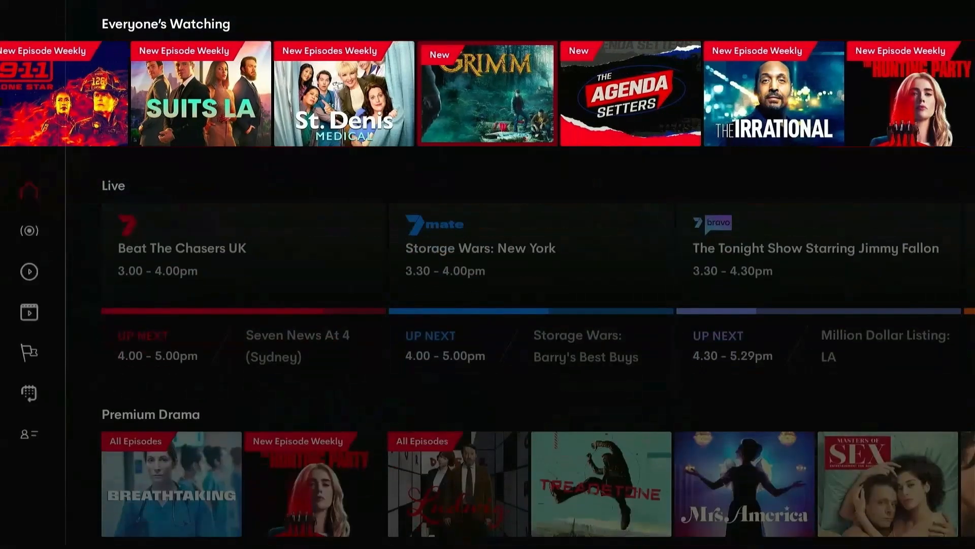
scroll("right", 3)
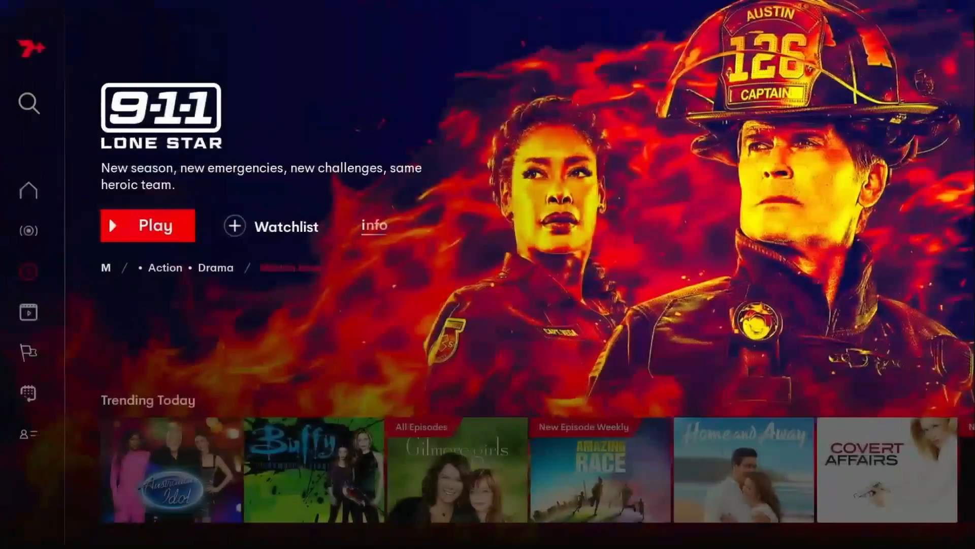
scroll("down", 3)
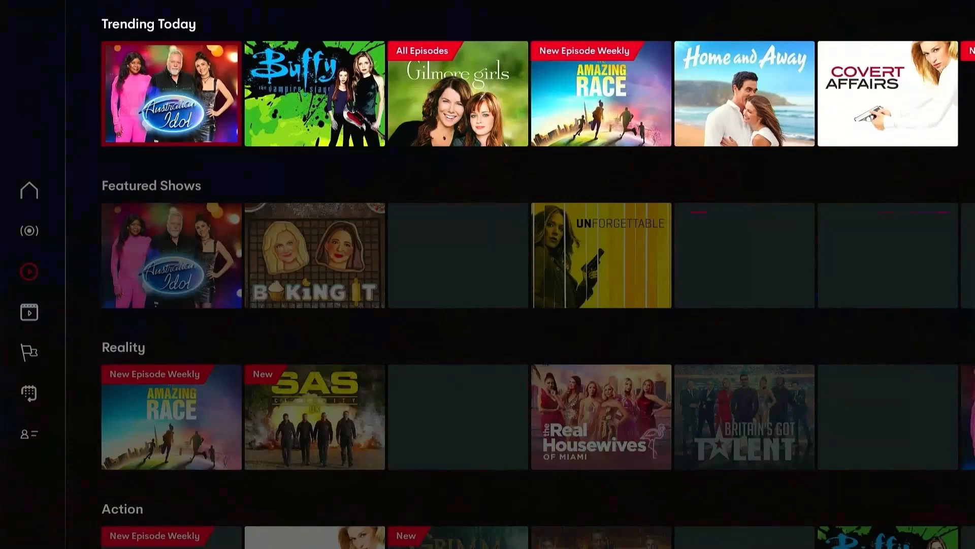
scroll("down", 3)
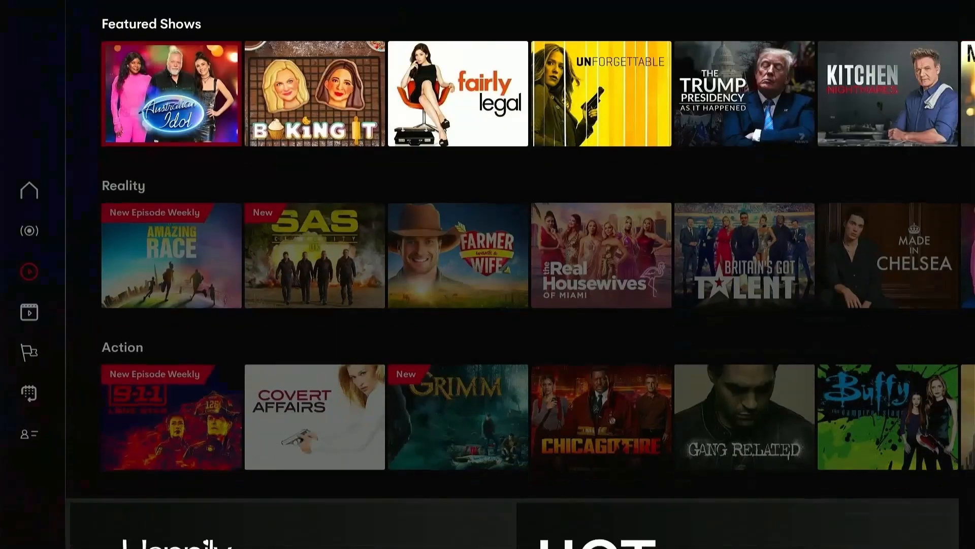
scroll("down", 3)
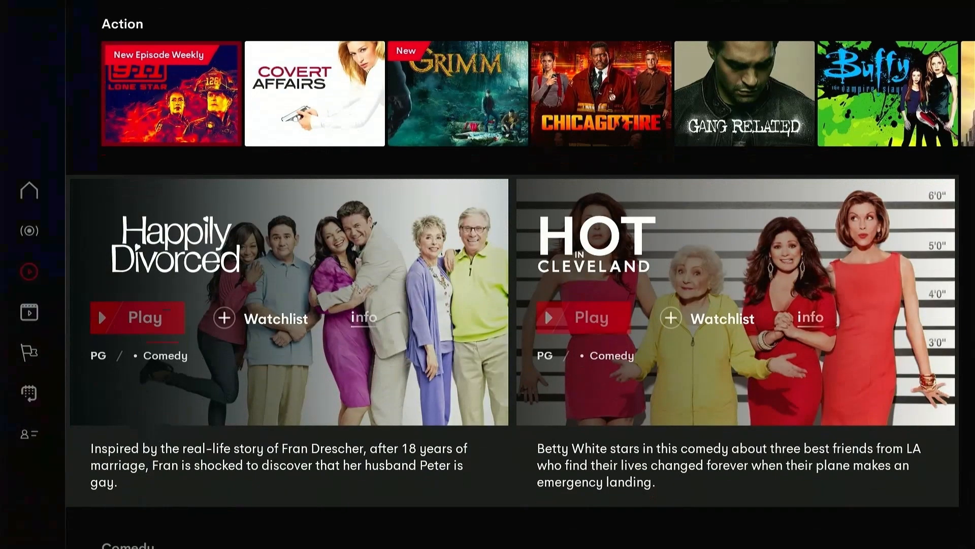
scroll("down", 3)
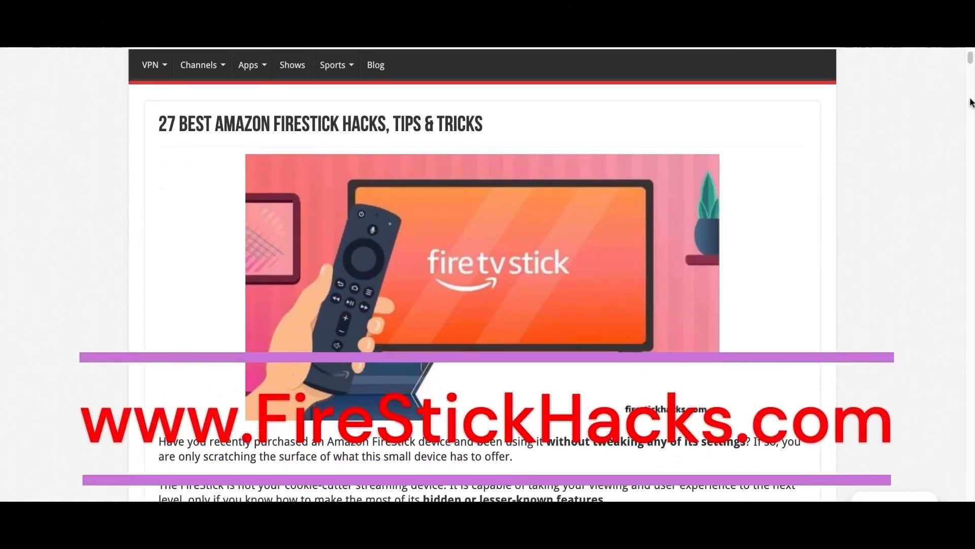
Scroll through the FireStickHacks article, then subscribe to Joseph From FirestickHacks.
scroll("down", 3)
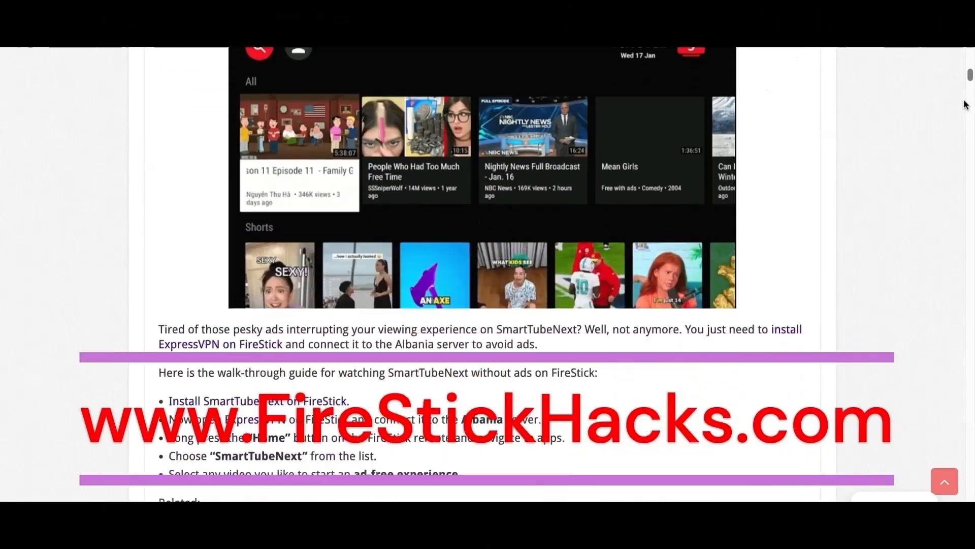
scroll("down", 3)
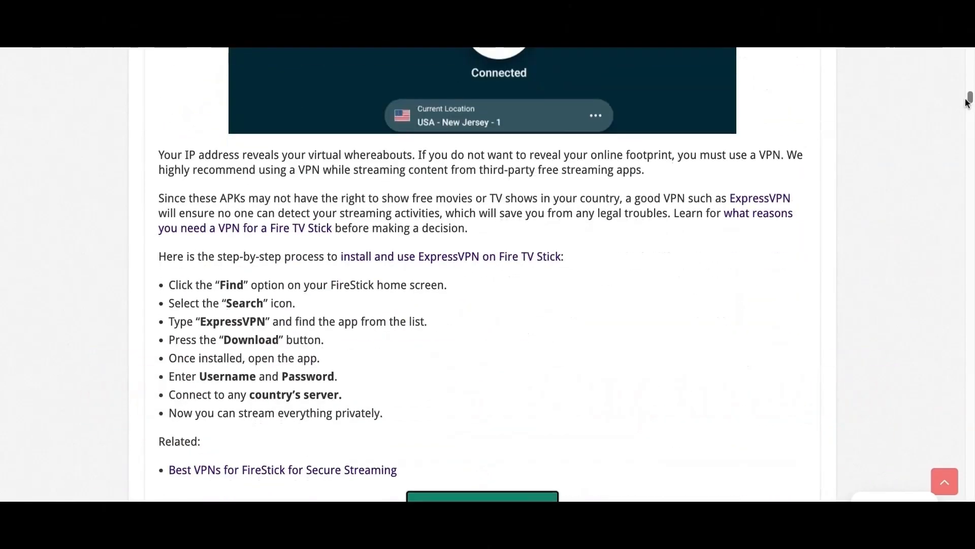
scroll("down", 3)
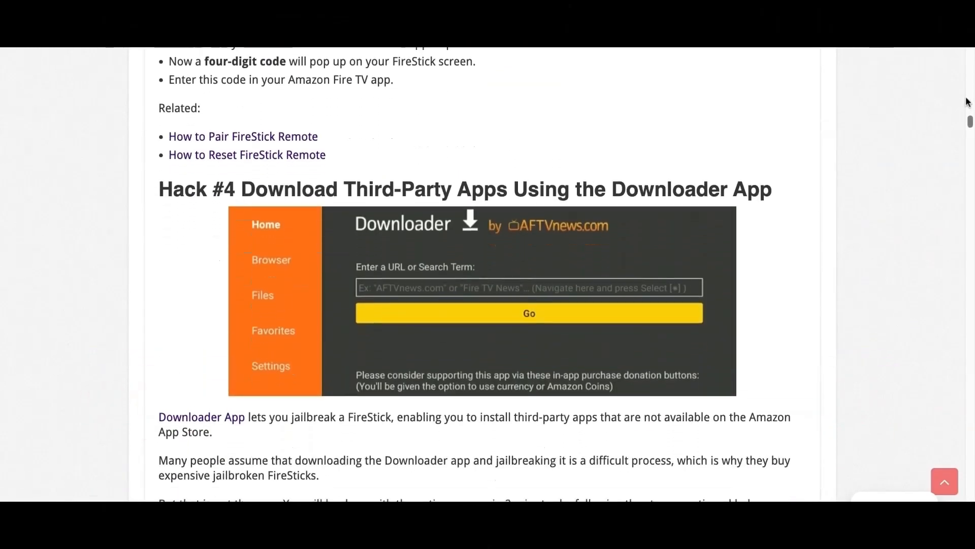
scroll("down", 3)
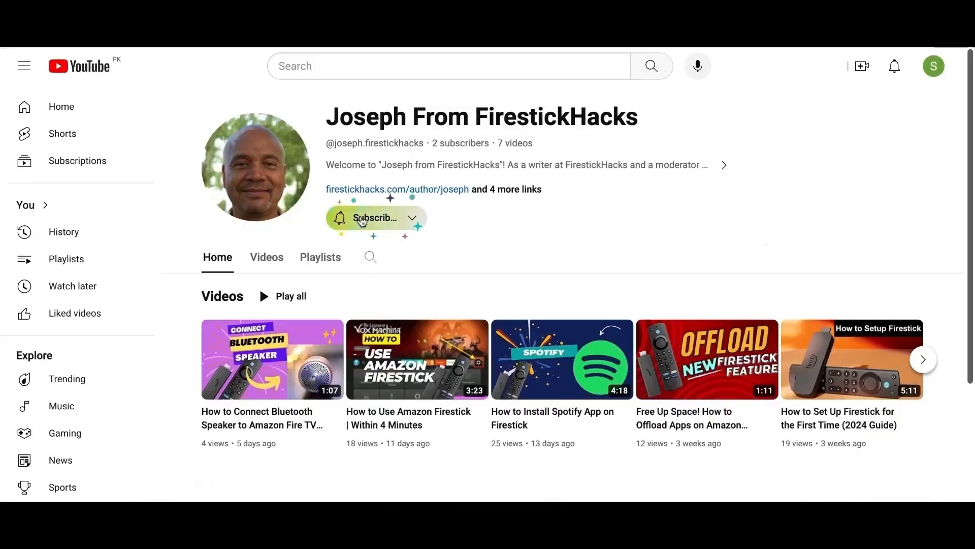
left_click(373, 218)
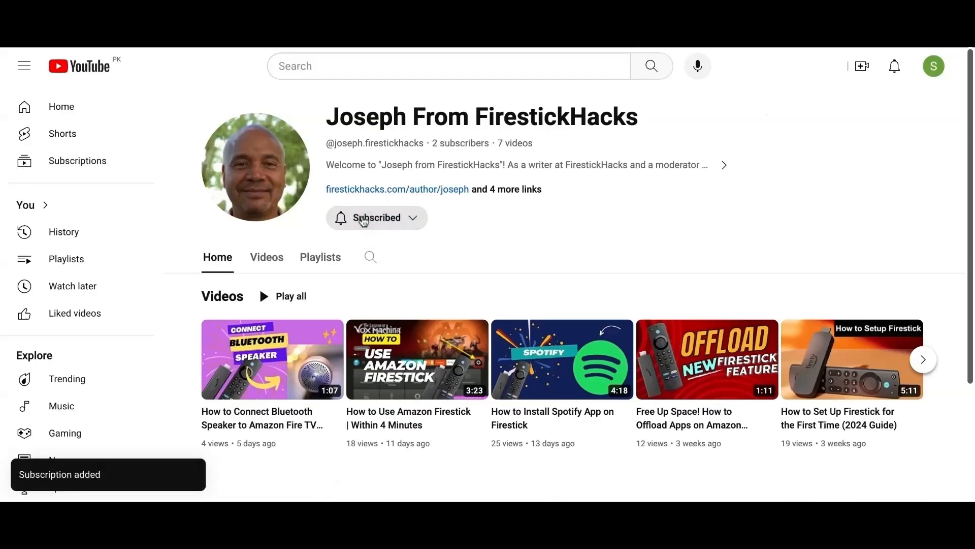